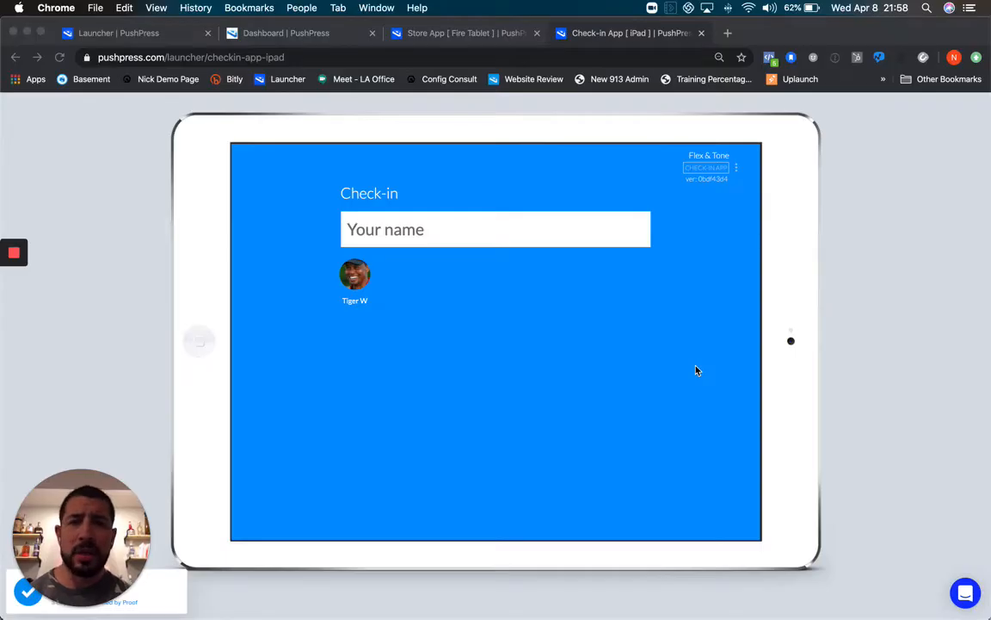
mouse_move(427, 258)
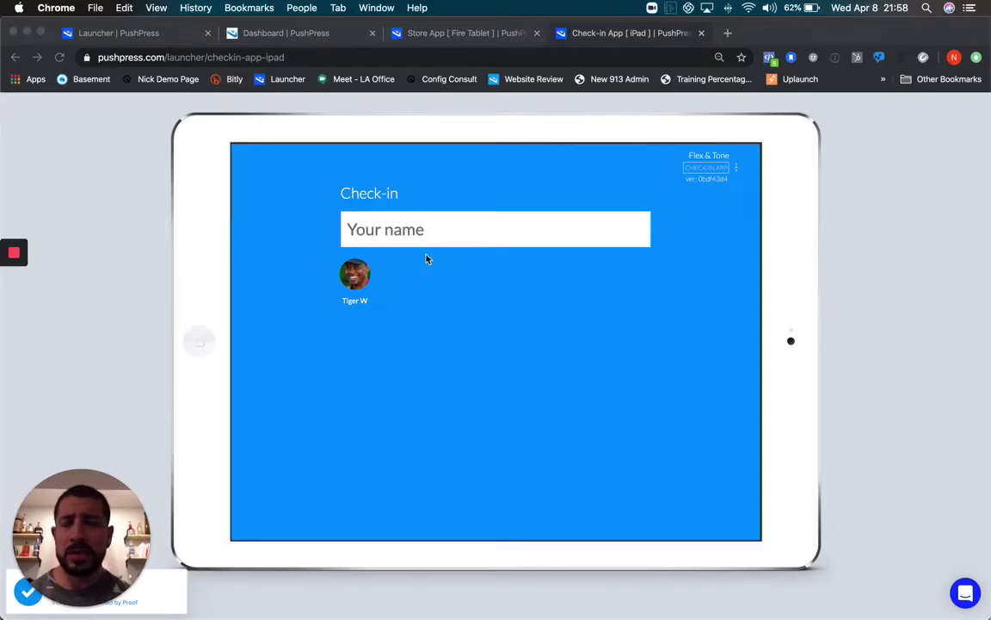
mouse_move(385, 272)
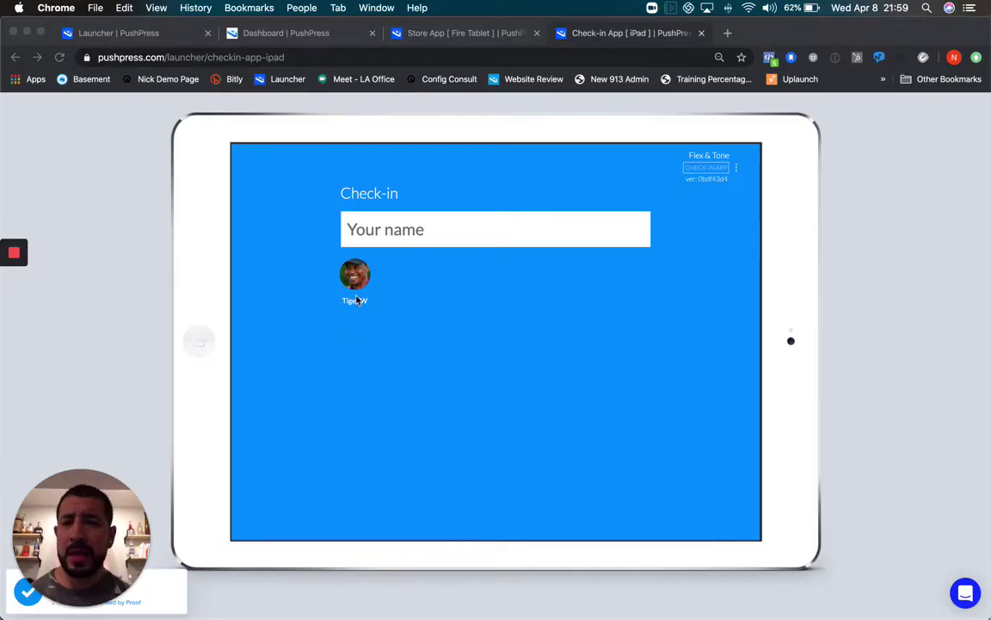
left_click(354, 275)
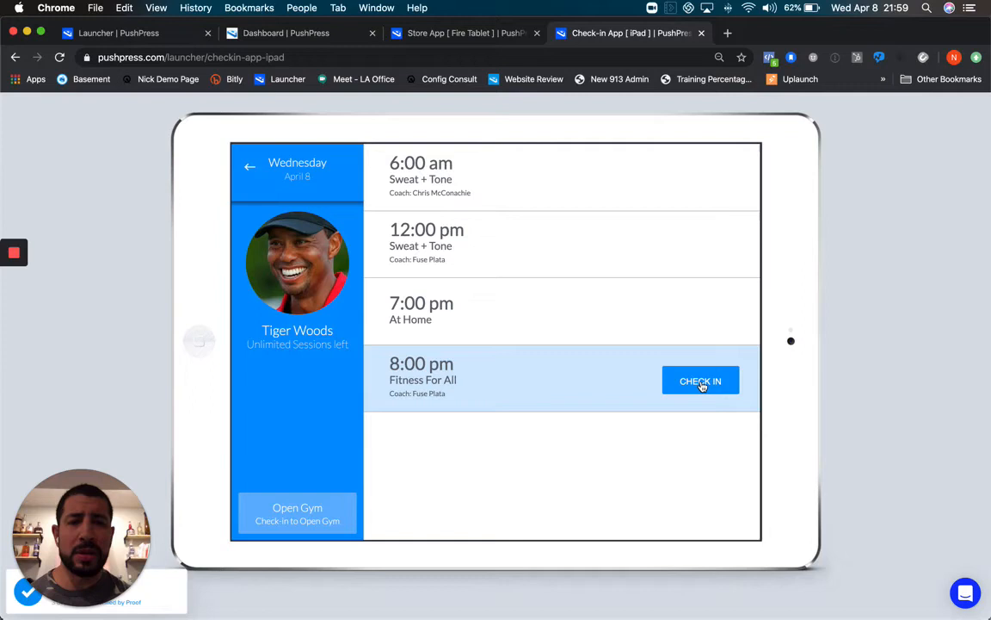
Check Tiger into the 8:00 pm Fitness For All class and select the next member, Hannah.
left_click(700, 380)
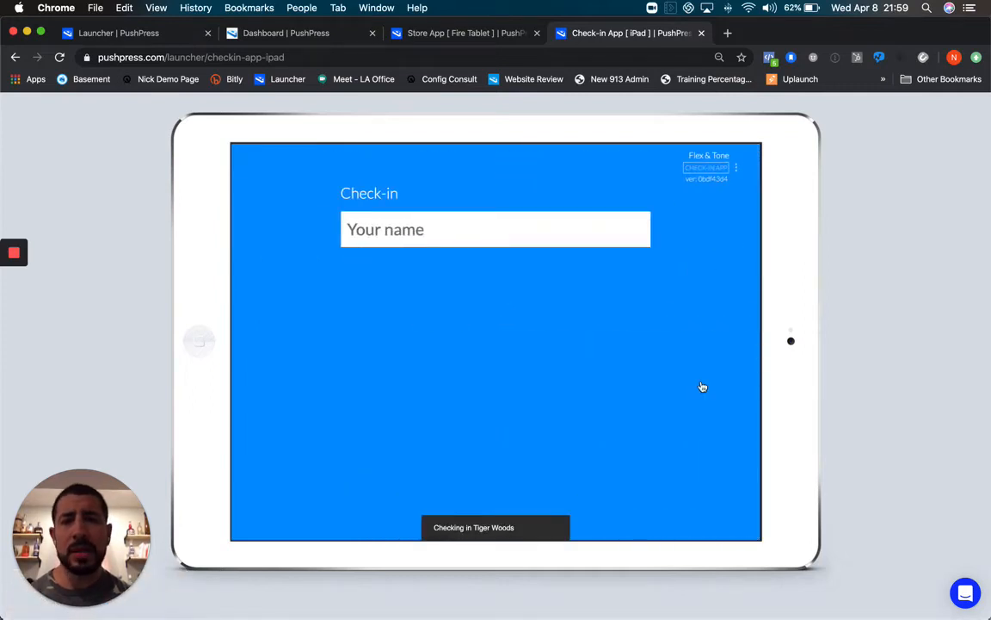
left_click(496, 229)
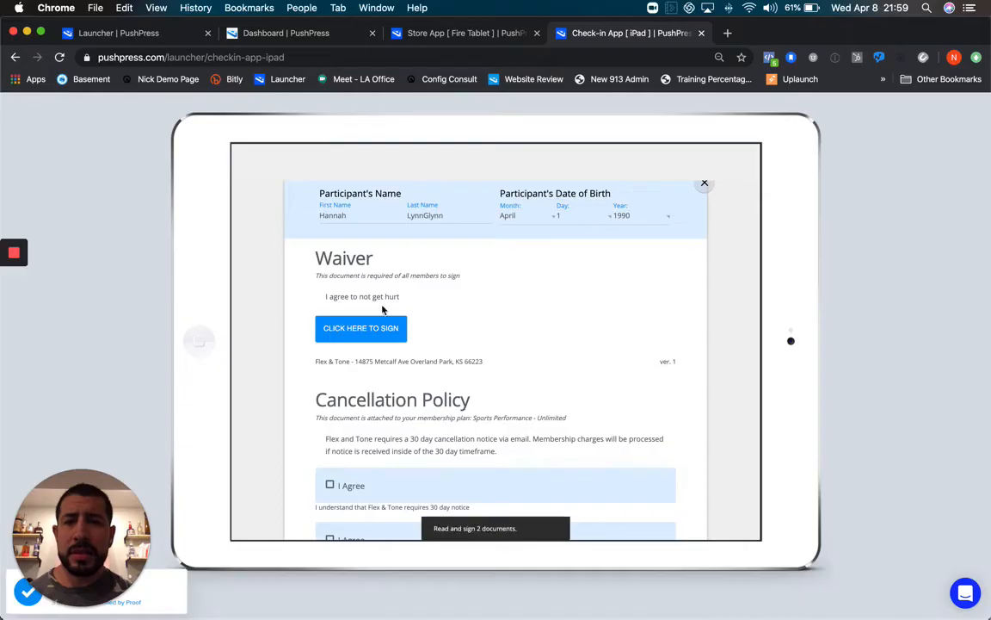
Sign the waiver, agree to the cancellation policy terms, and sign the cancellation policy.
left_click(361, 327)
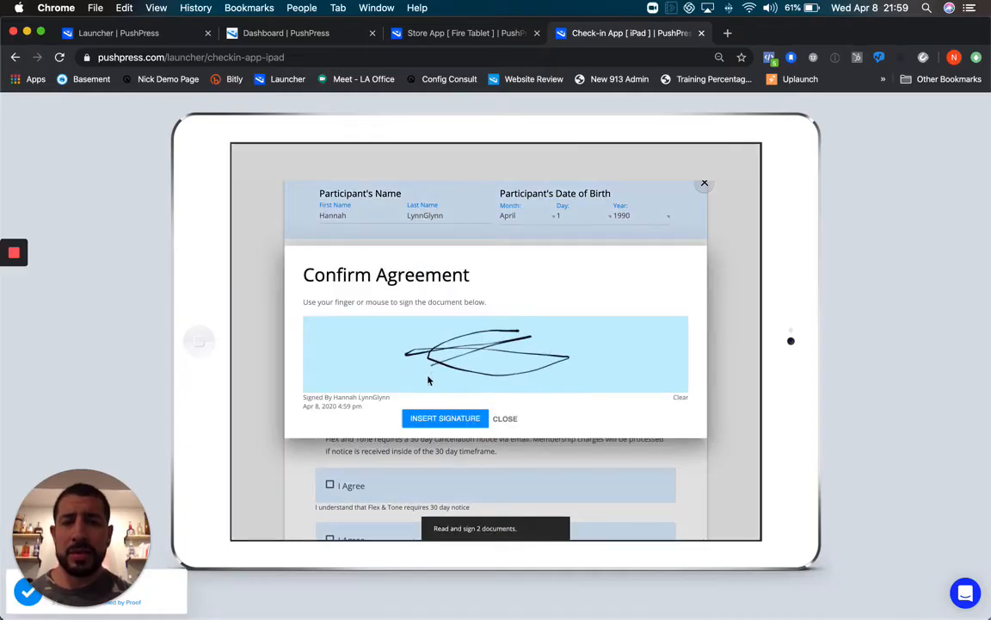
left_click(445, 418)
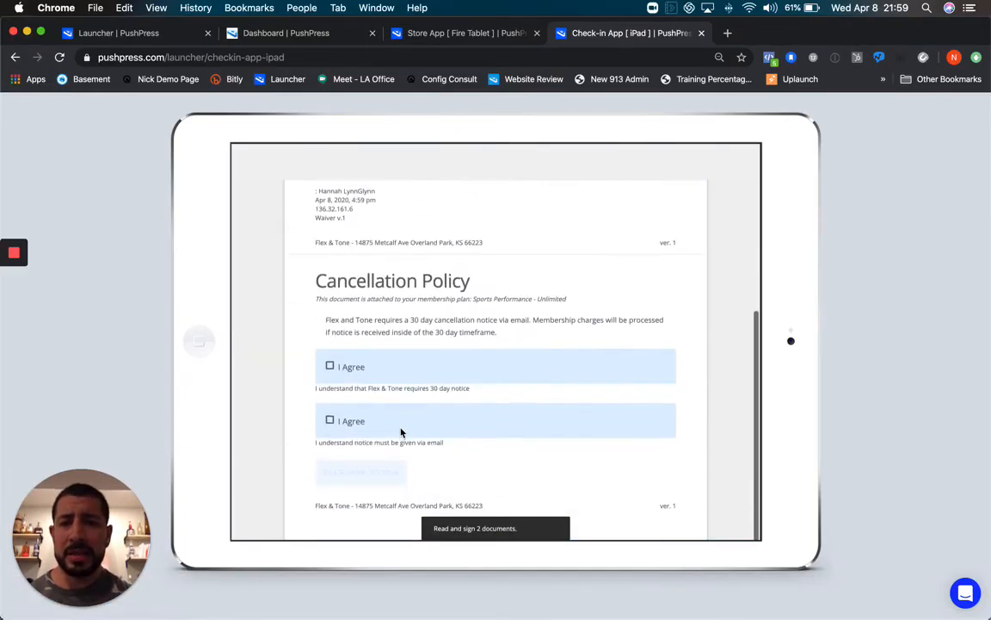
left_click(330, 420)
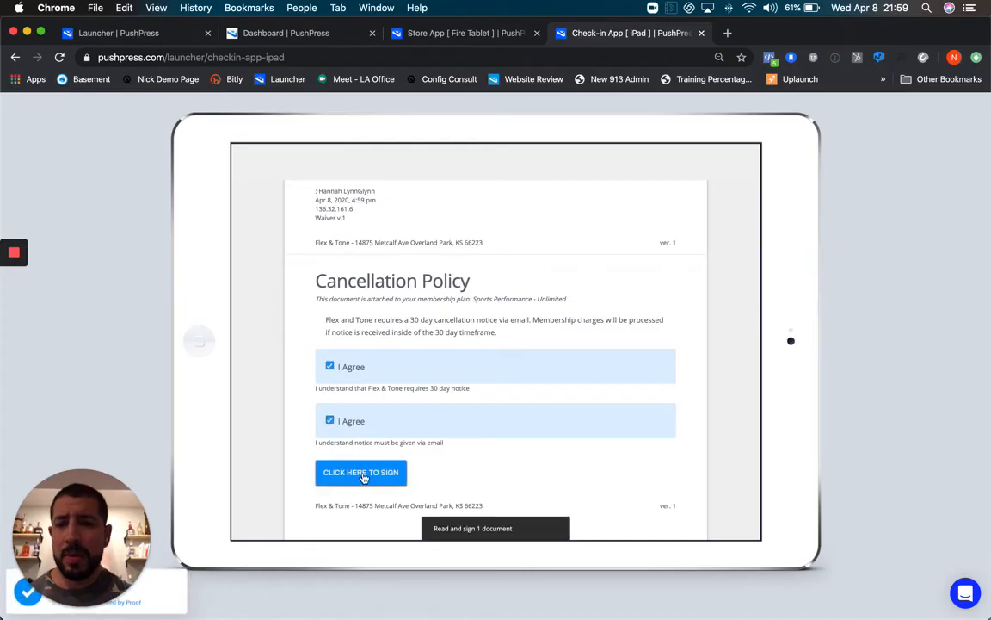
left_click(362, 472)
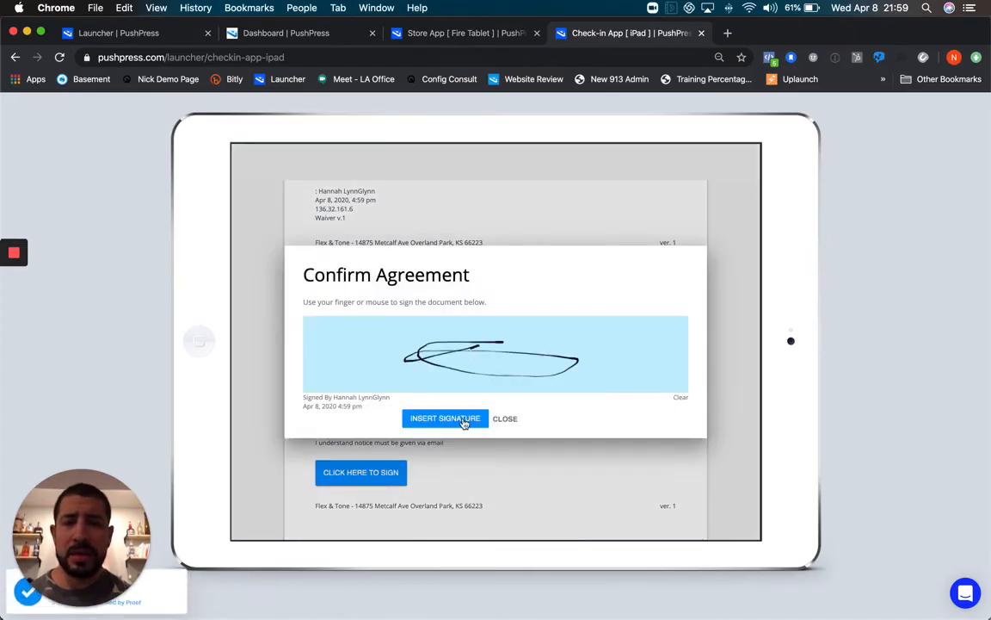
left_click(444, 418)
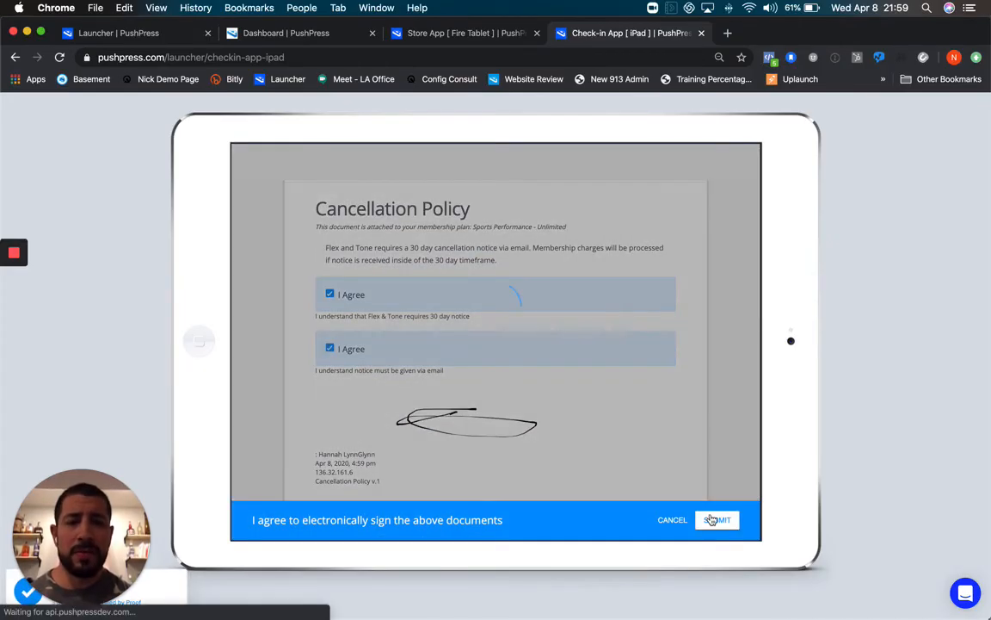
Accept the electronic signatures and check Hannah into the 8:00 pm Fitness For All class.
left_click(716, 520)
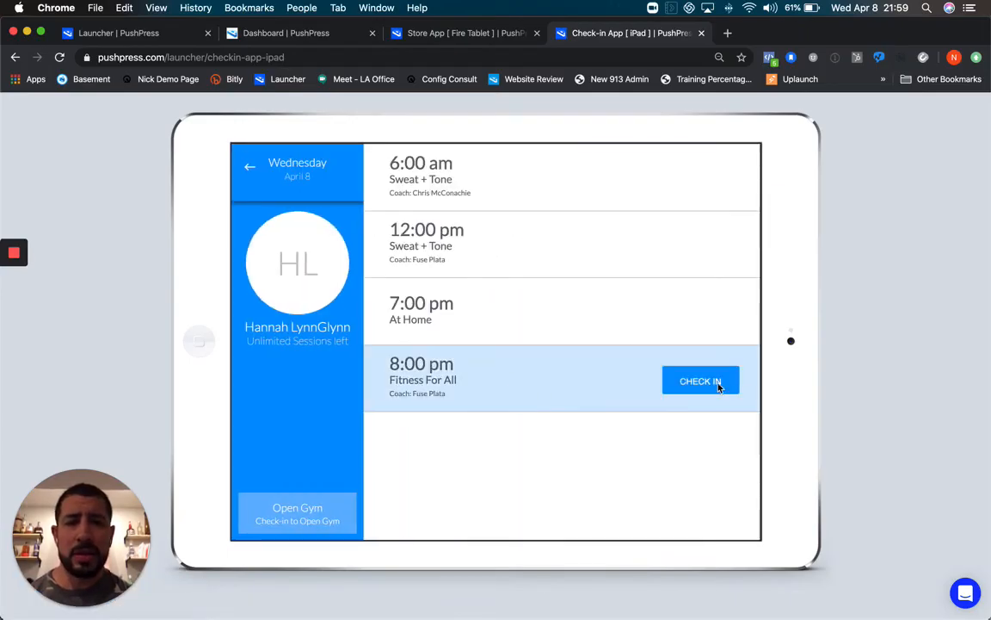
left_click(701, 381)
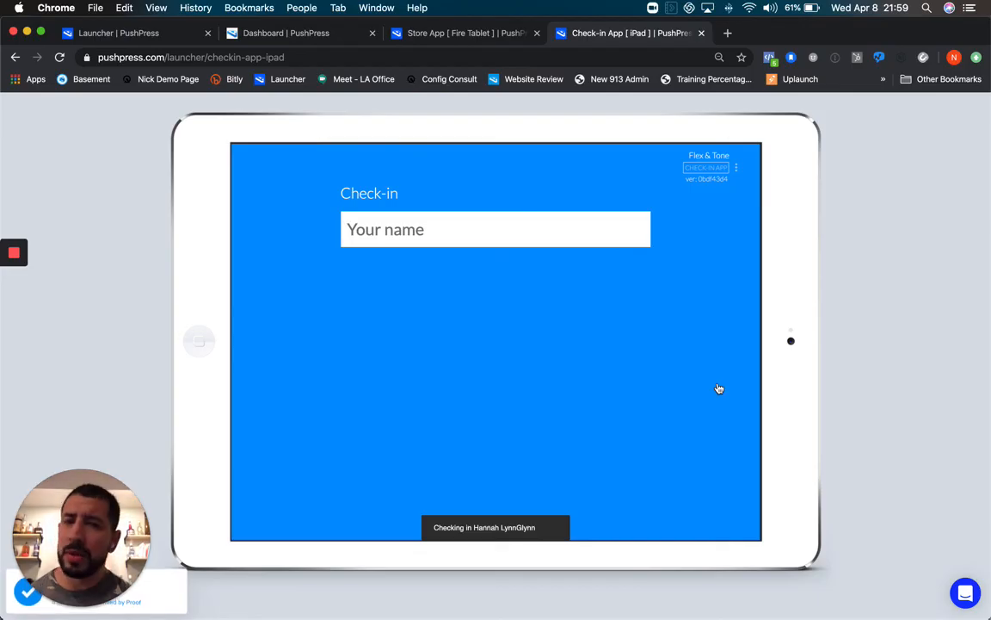